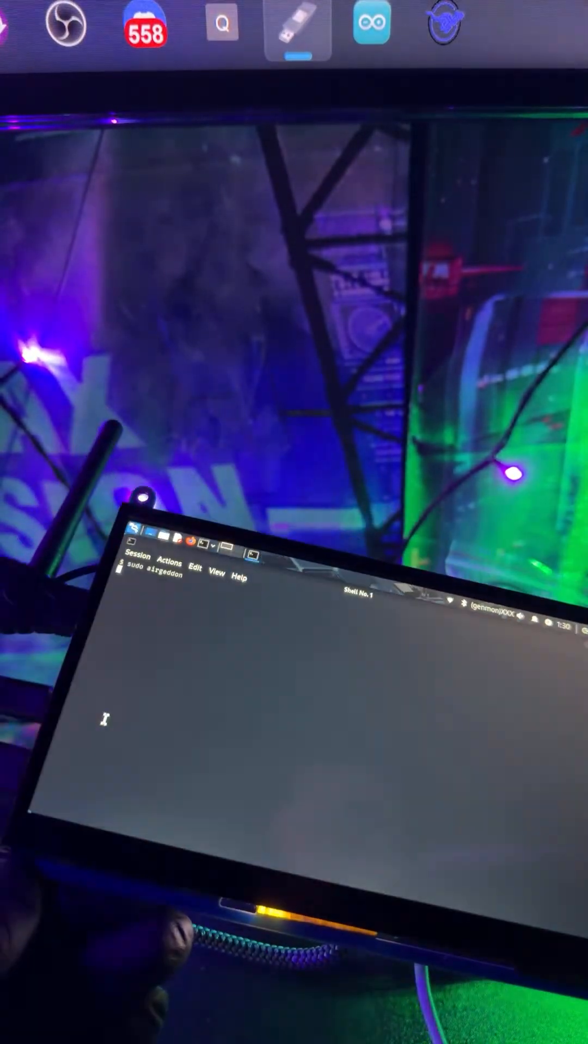
# Launch 'sudo airgeddon' so its welcome screen and version banner appear
pyautogui.press('Return')
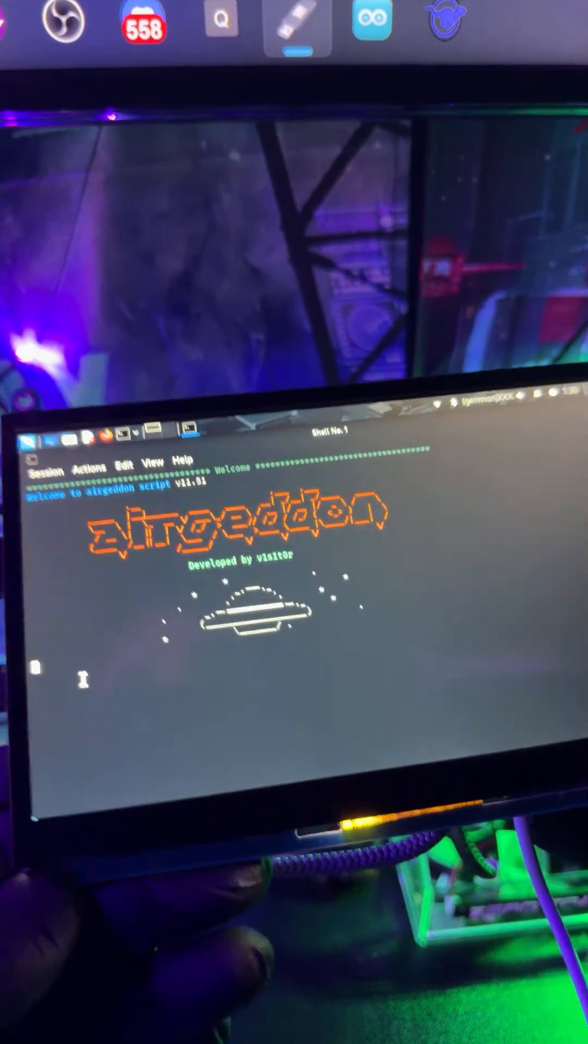